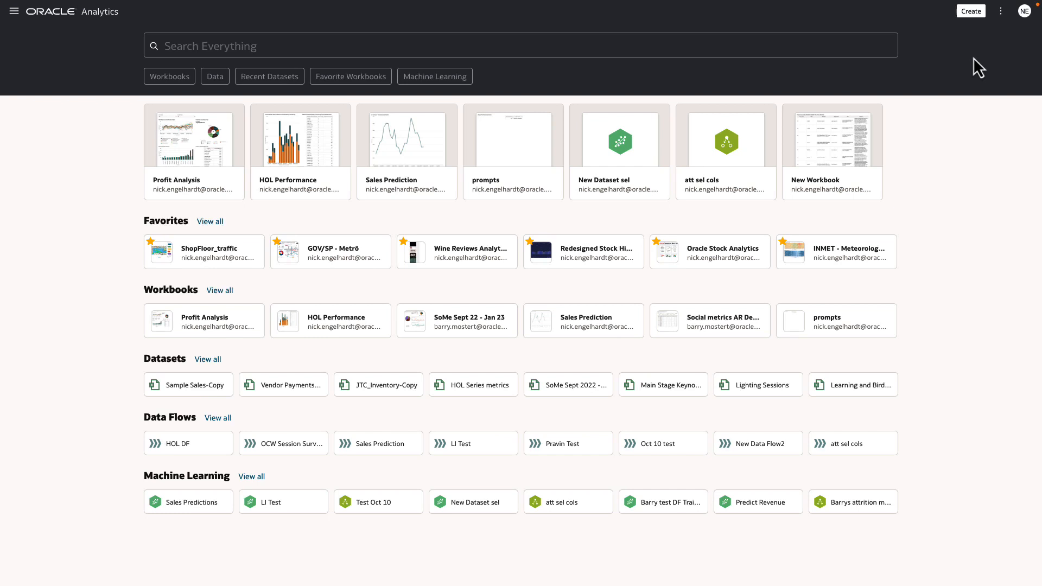
{"action": "mouse_move", "coordinate": [971, 12]}
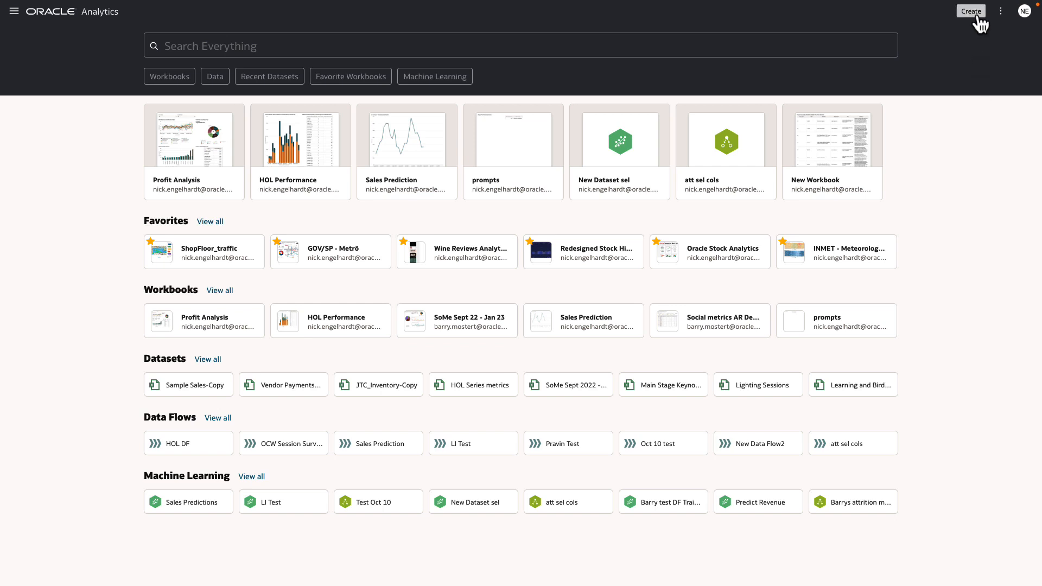
Upload Employee Roster.xlsx and create a dataset table from its Employees sheet.
{"action": "left_click", "coordinate": [970, 11]}
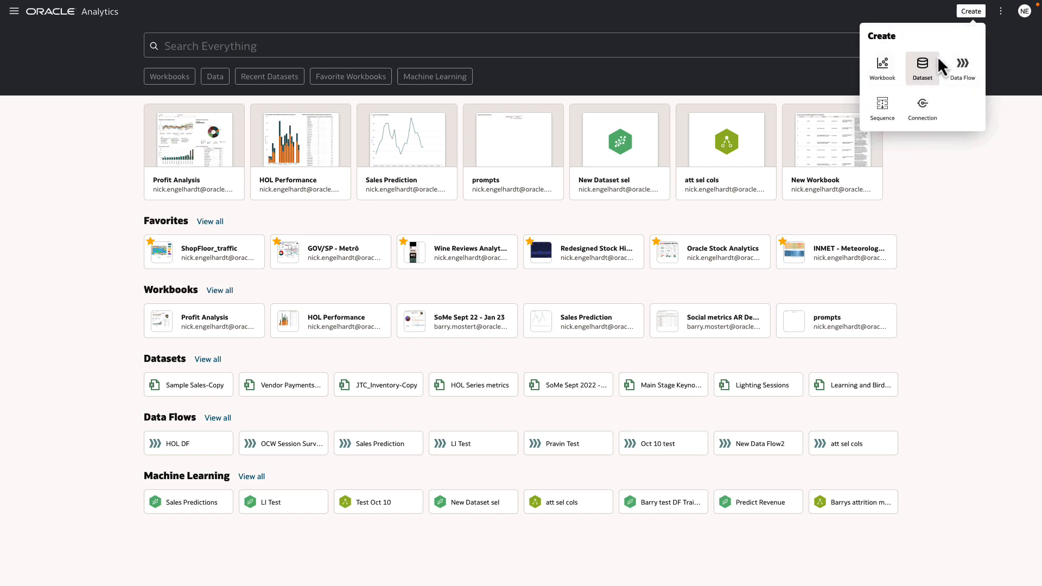
{"action": "left_click", "coordinate": [921, 65]}
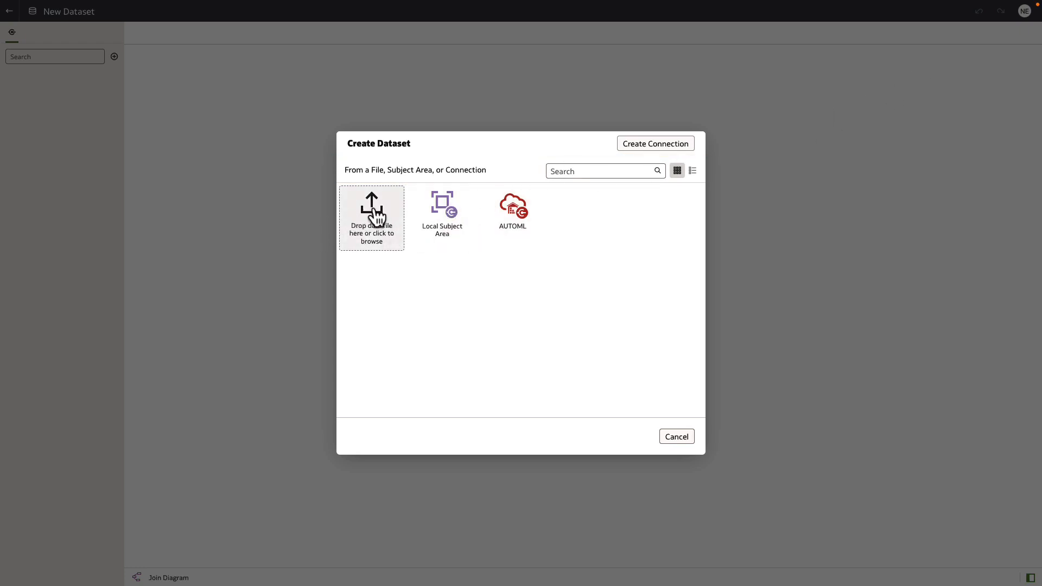
{"action": "mouse_move", "coordinate": [322, 182]}
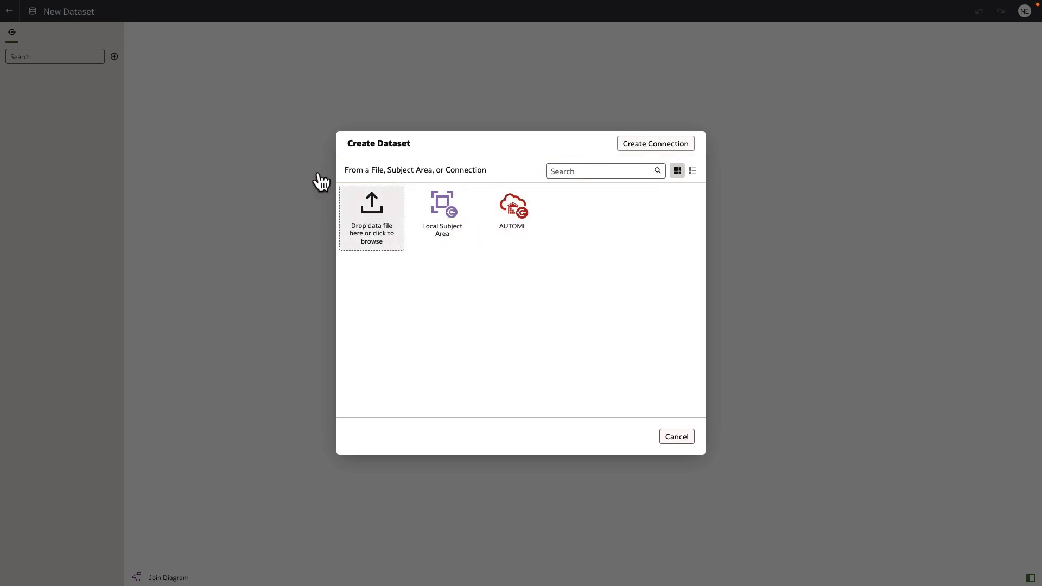
{"action": "left_click", "coordinate": [371, 217]}
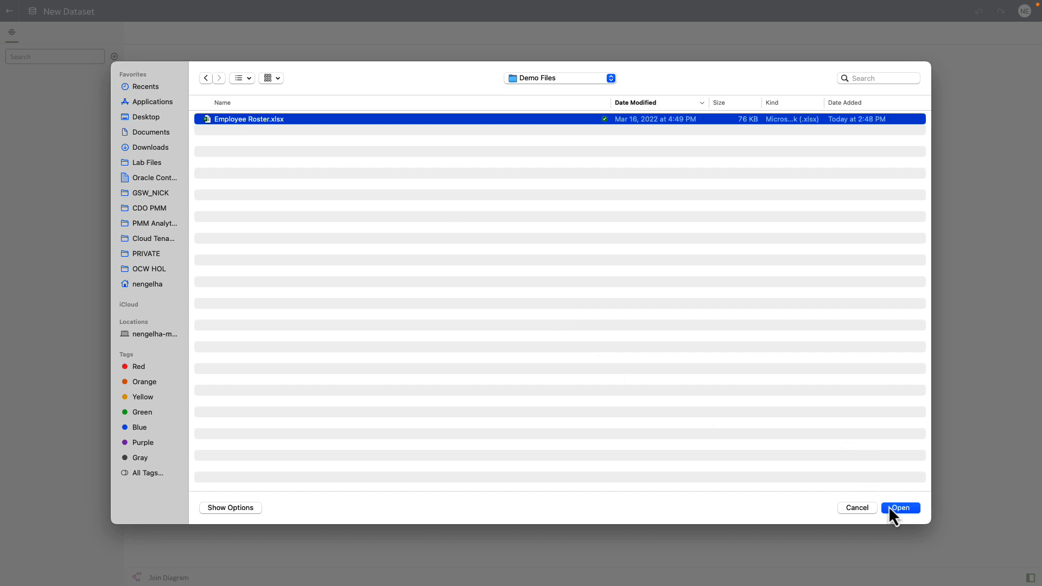
{"action": "left_click", "coordinate": [900, 508]}
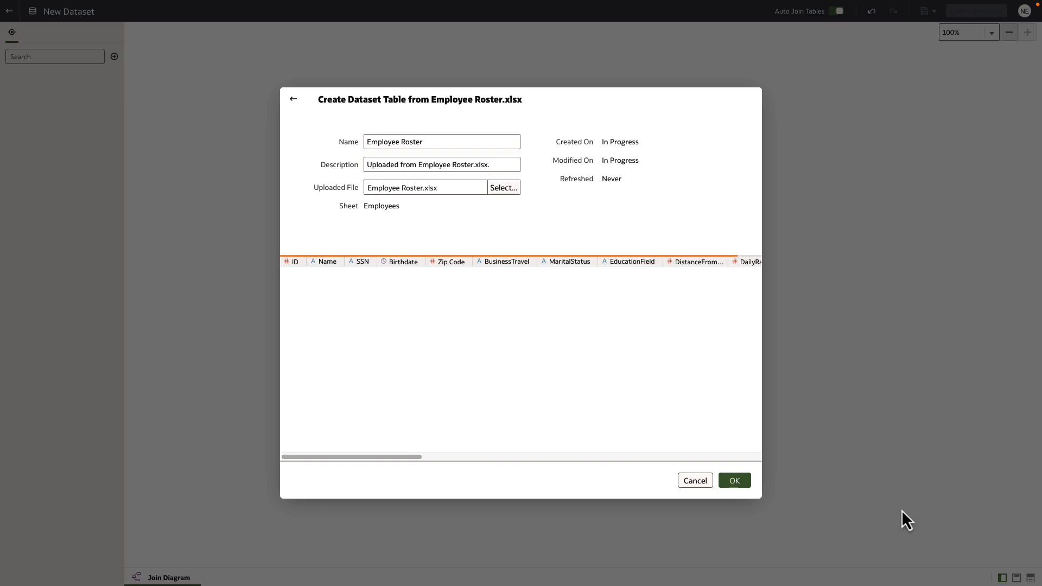
{"action": "left_click", "coordinate": [734, 480]}
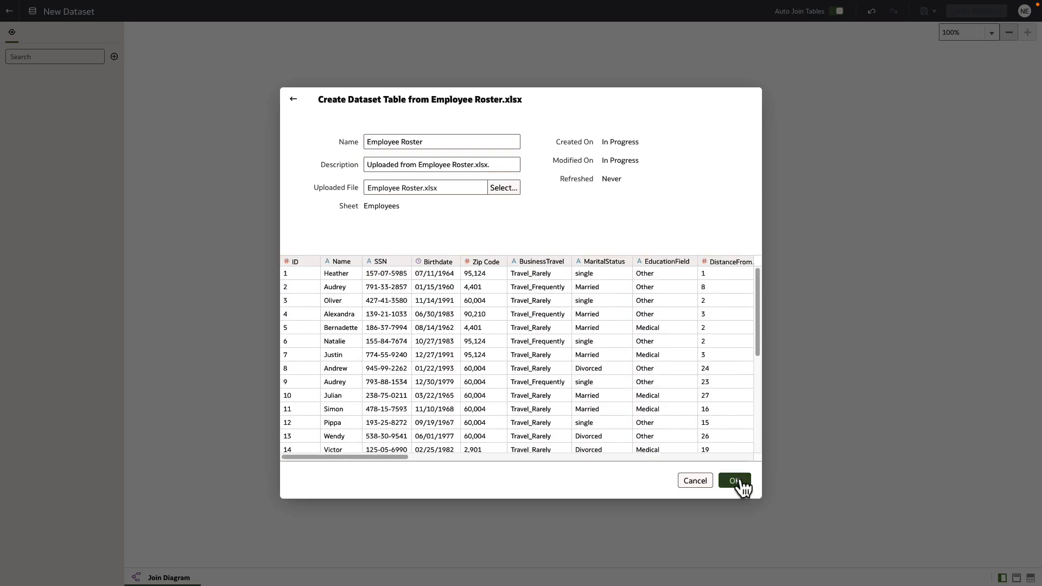
{"action": "left_click", "coordinate": [735, 480]}
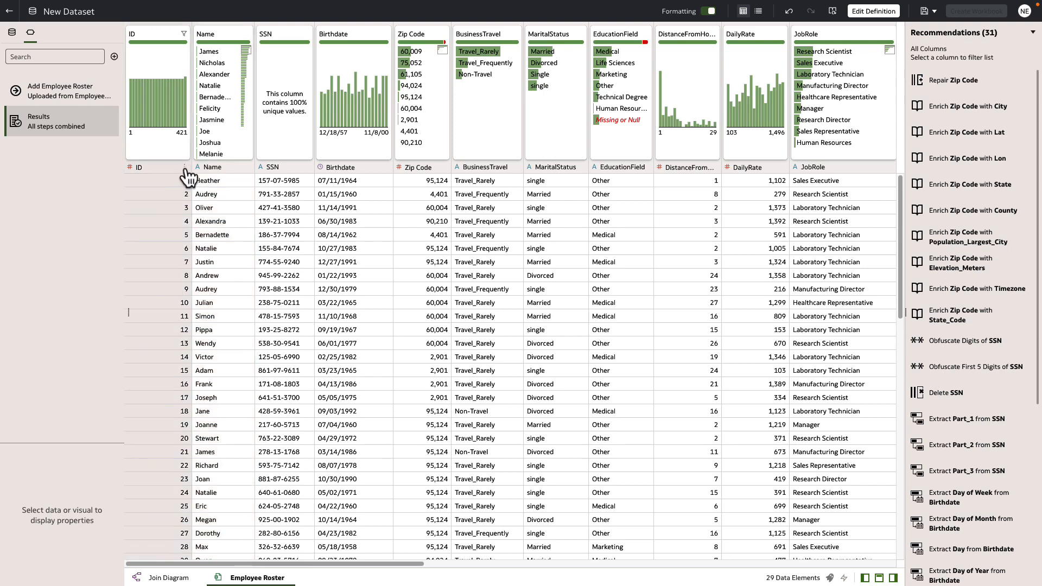
Change the ID column's Treat As setting from Measure to Attribute.
{"action": "right_click", "coordinate": [149, 167]}
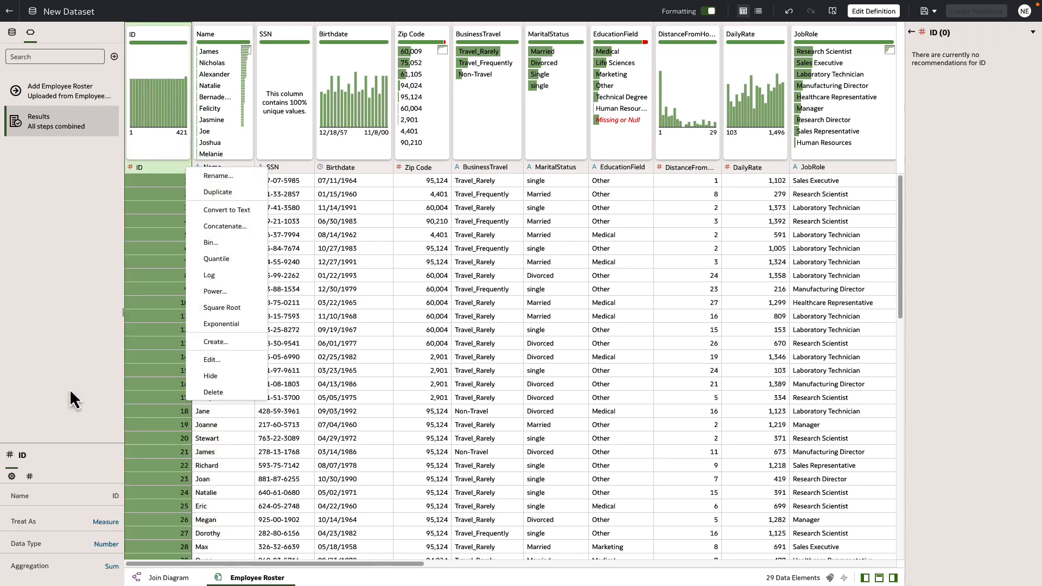
{"action": "left_click", "coordinate": [106, 521]}
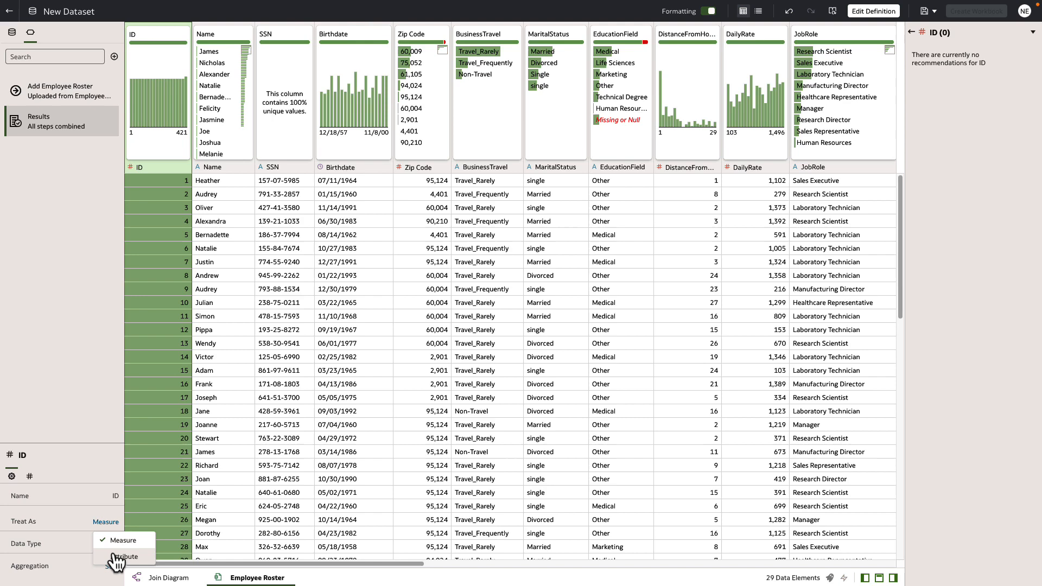
{"action": "left_click", "coordinate": [127, 557]}
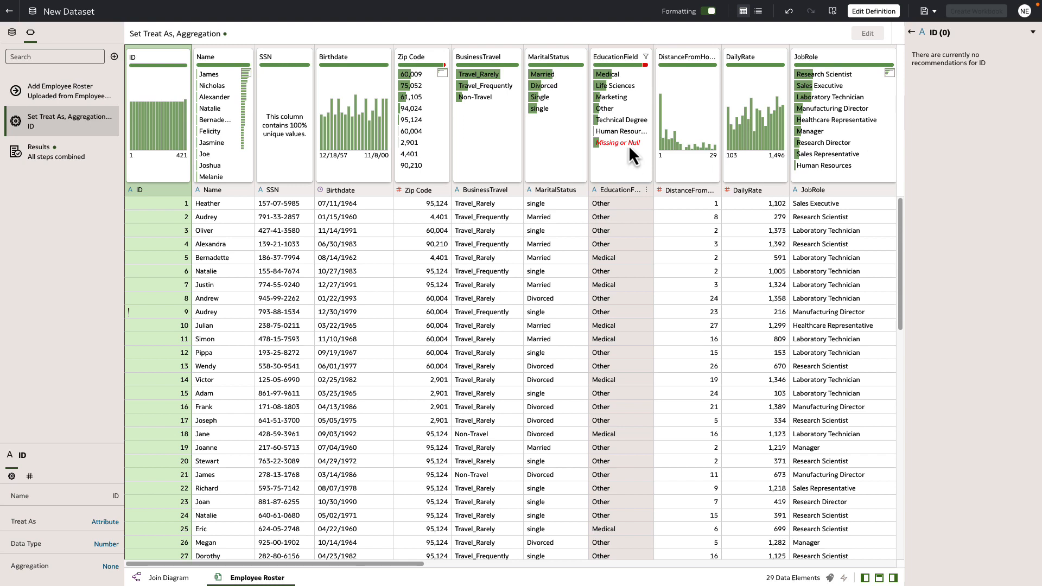
{"action": "mouse_move", "coordinate": [617, 142]}
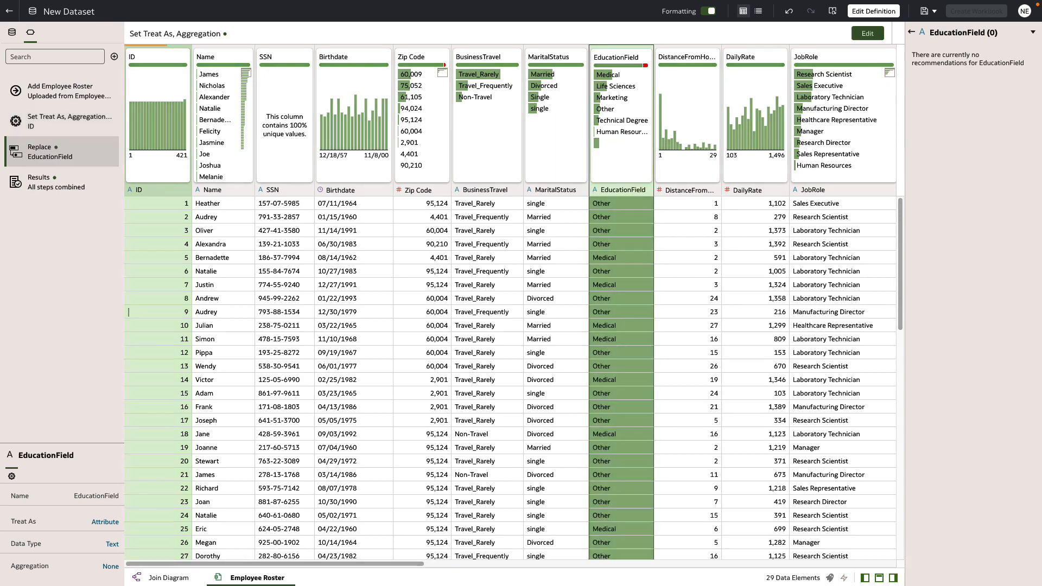
Apply a Replace step for EducationField's missing or null values.
{"action": "left_click", "coordinate": [40, 152]}
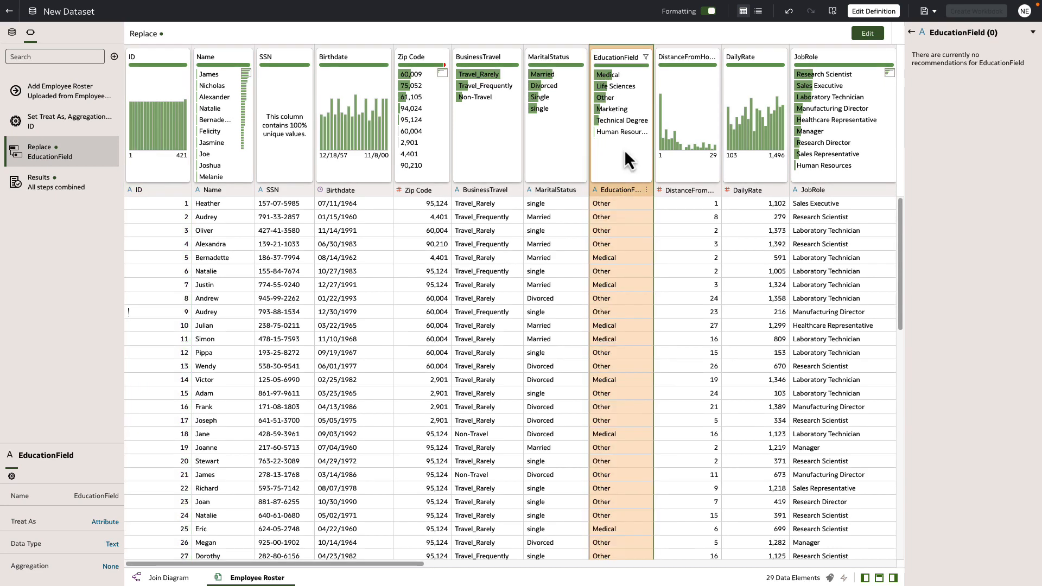
{"action": "mouse_move", "coordinate": [921, 36]}
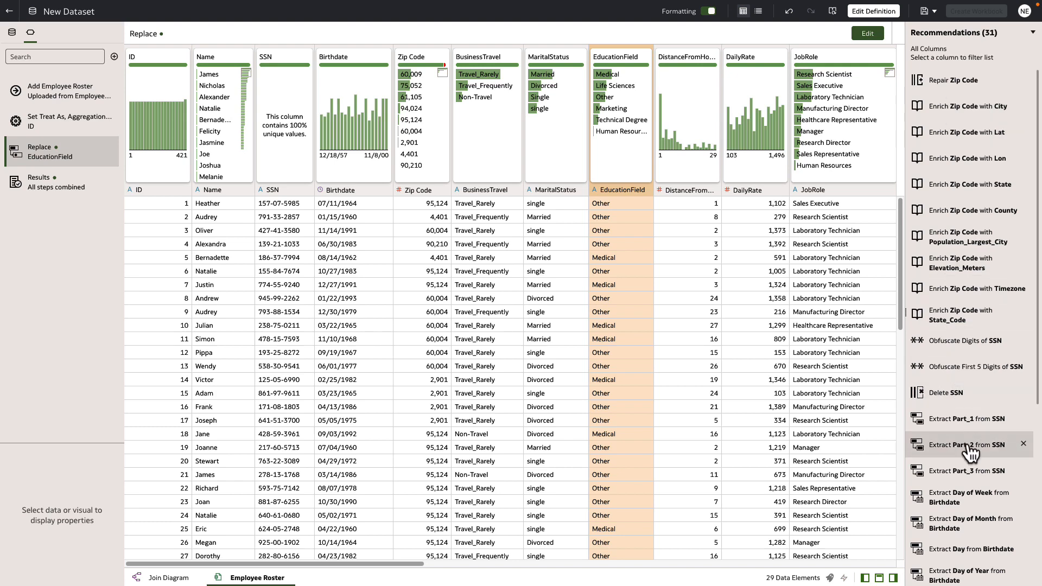
{"action": "mouse_move", "coordinate": [962, 106]}
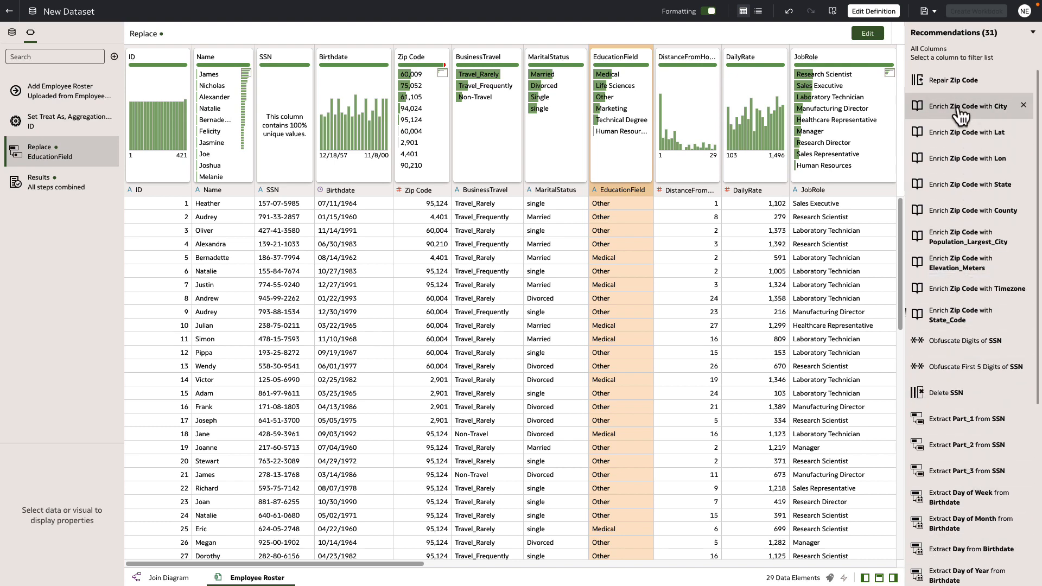
{"action": "mouse_move", "coordinate": [951, 80]}
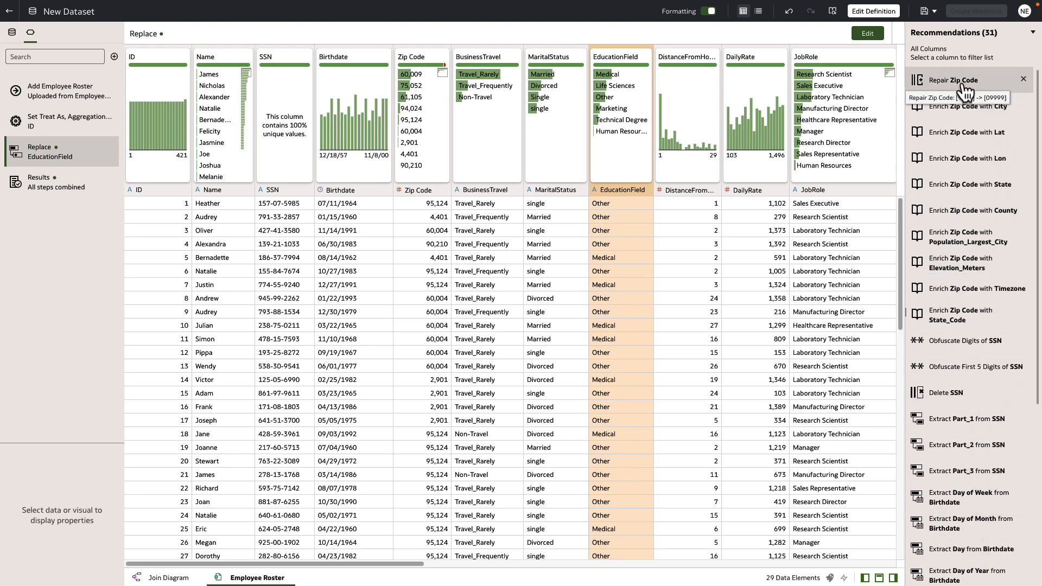
Apply the Repair Zip Code and Enrich Zip Code with City recommendations.
{"action": "left_click", "coordinate": [960, 79]}
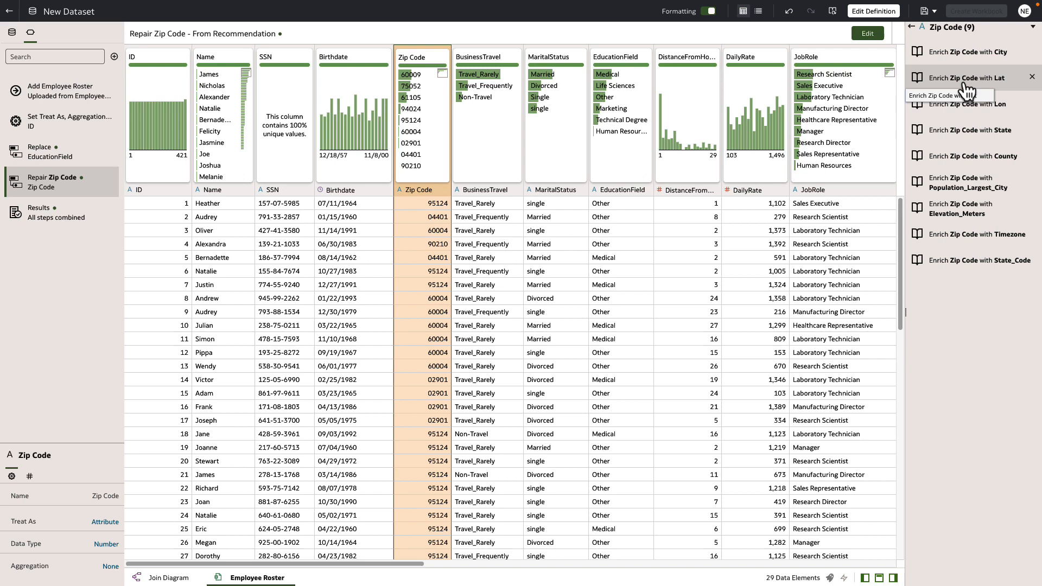
{"action": "mouse_move", "coordinate": [964, 52]}
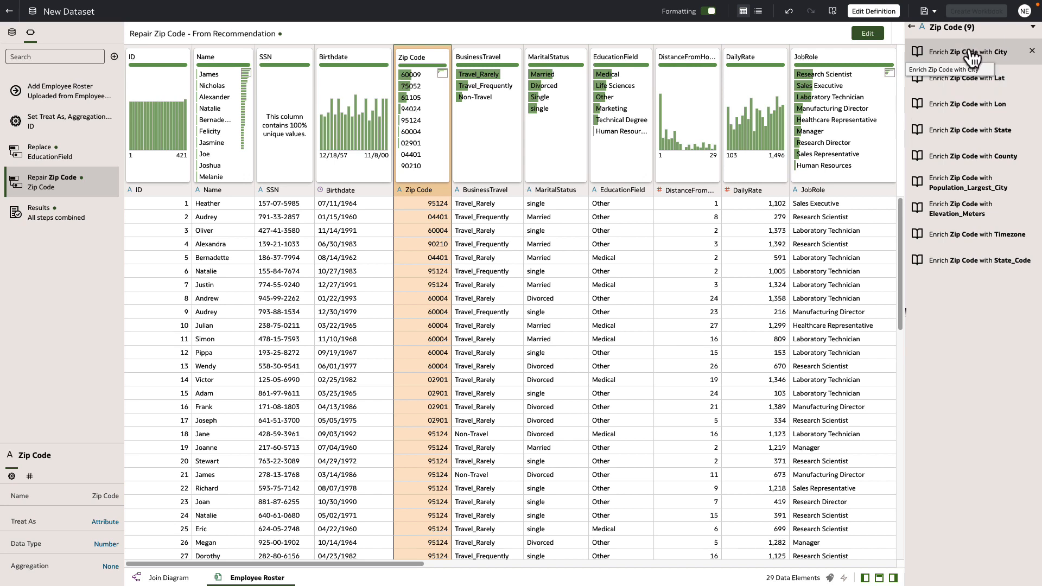
{"action": "left_click", "coordinate": [964, 52]}
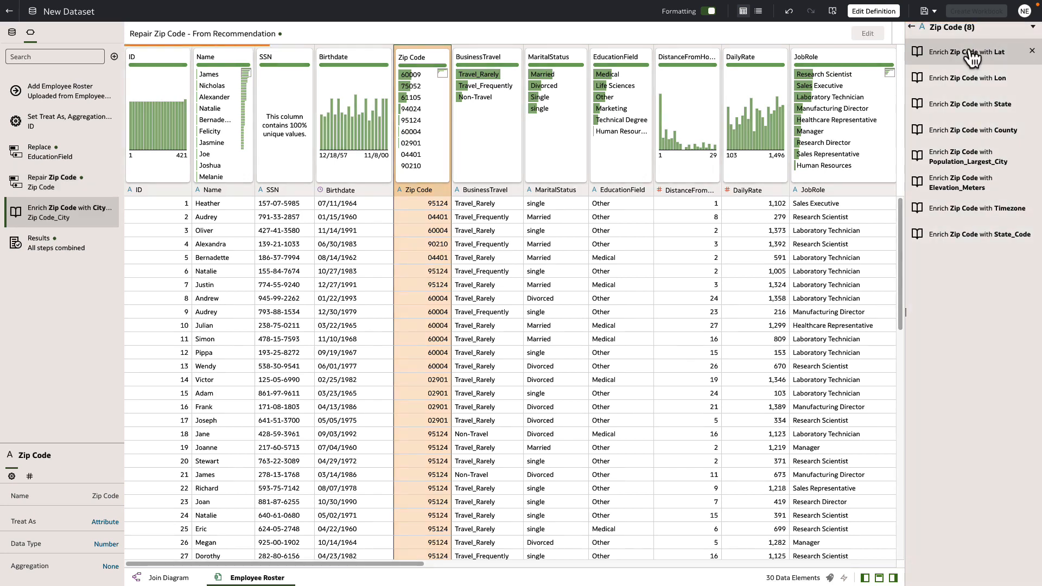
{"action": "left_click", "coordinate": [70, 213]}
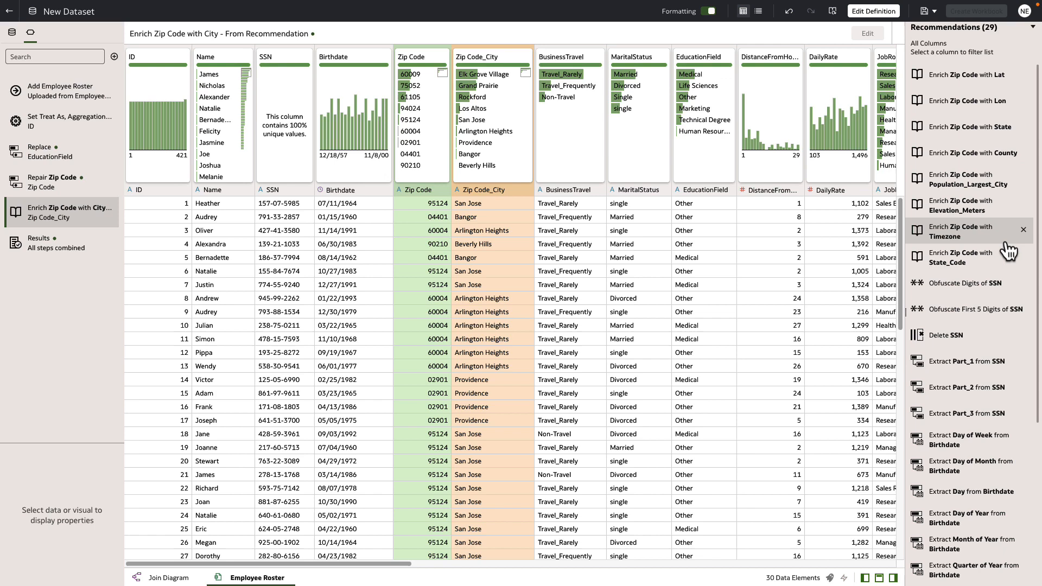
{"action": "mouse_move", "coordinate": [991, 283]}
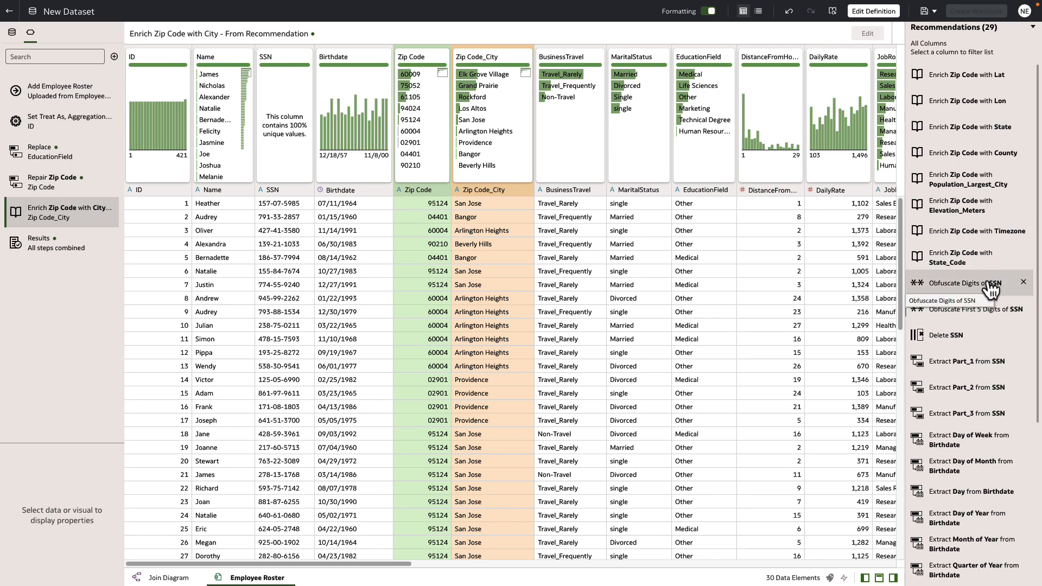
Apply the Obfuscate Digits of SSN recommendation.
{"action": "left_click", "coordinate": [957, 284]}
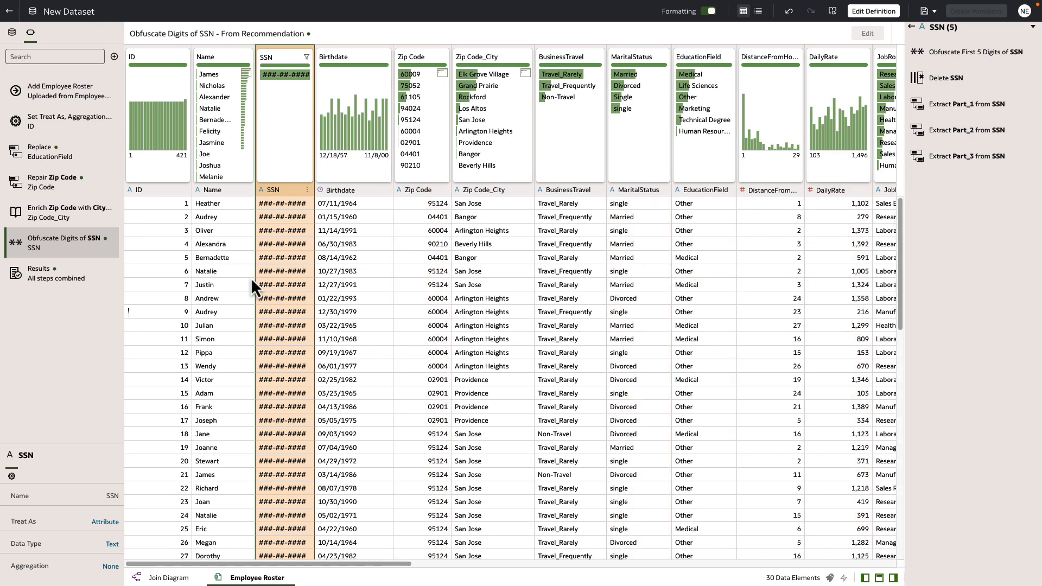
{"action": "mouse_move", "coordinate": [85, 179]}
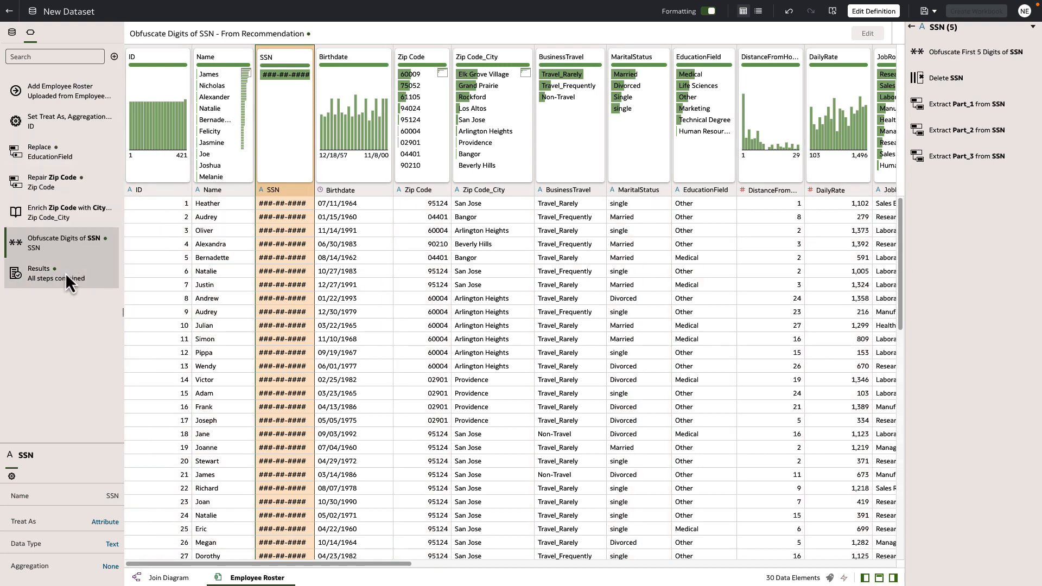
{"action": "mouse_move", "coordinate": [73, 133]}
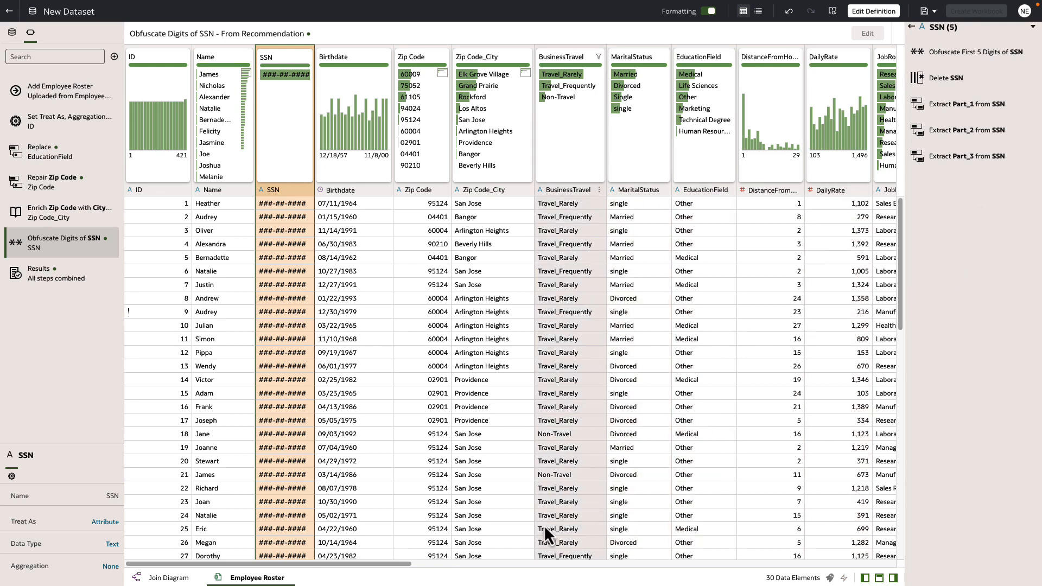
Scroll the data grid right to reach the DistanceFromHome column.
{"action": "scroll", "scroll_direction": "right", "scroll_amount": 3}
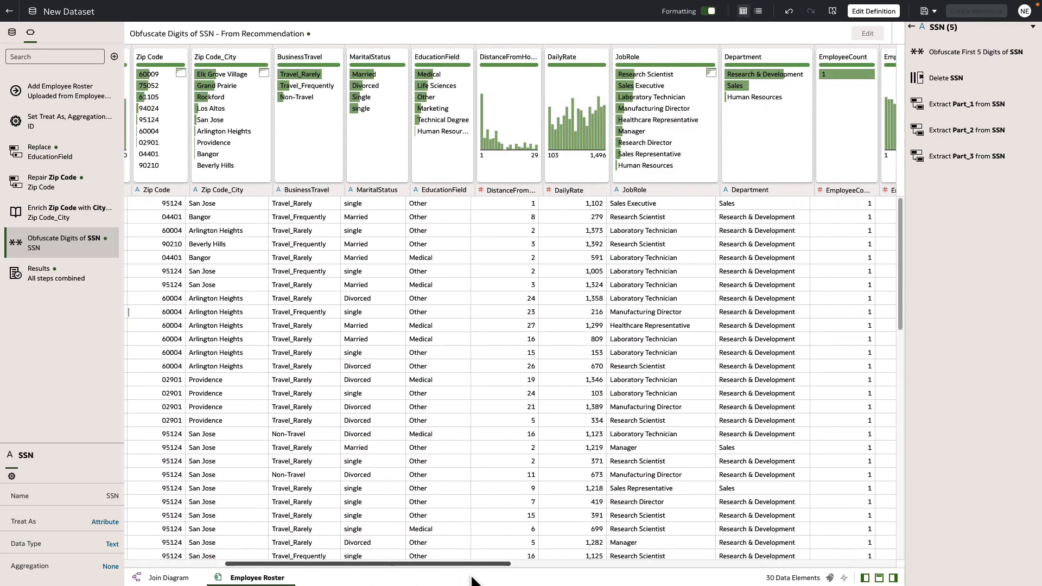
{"action": "scroll", "scroll_direction": "right", "scroll_amount": 3}
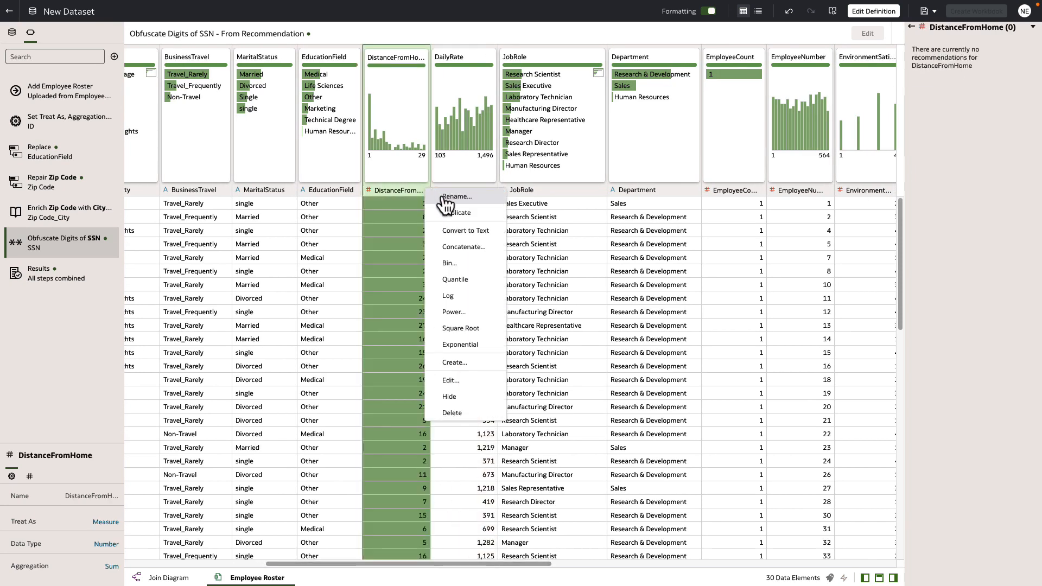
{"action": "mouse_move", "coordinate": [454, 267]}
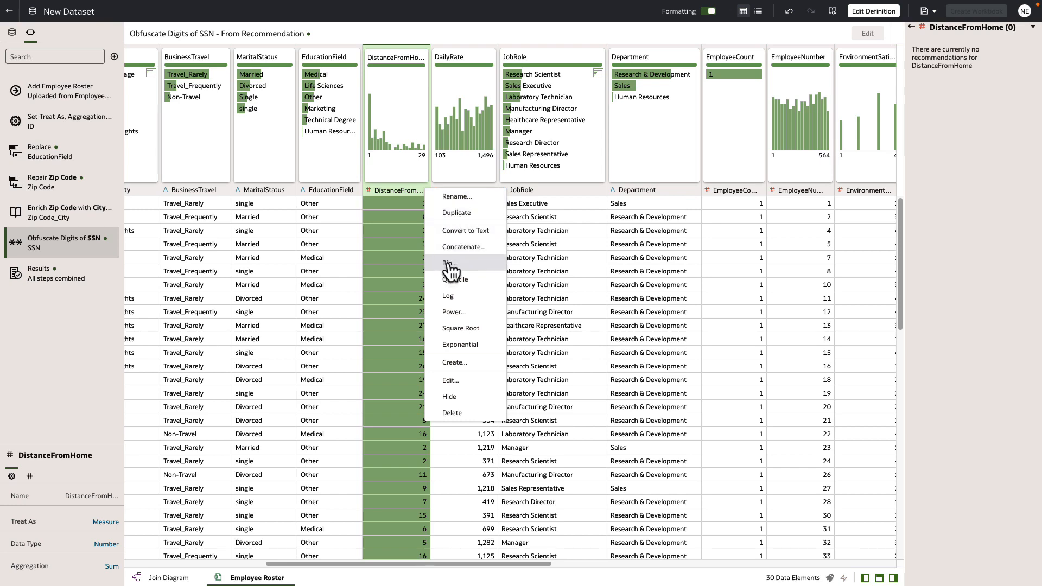
Bin DistanceFromHome into 5 manual ranges and add the Bin Column step.
{"action": "left_click", "coordinate": [449, 266]}
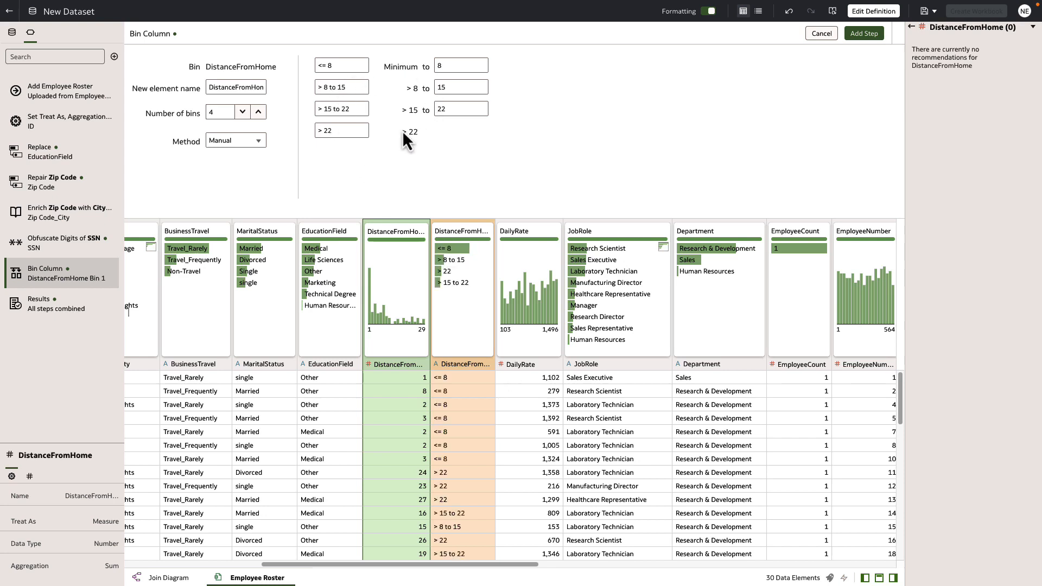
{"action": "left_click", "coordinate": [258, 112]}
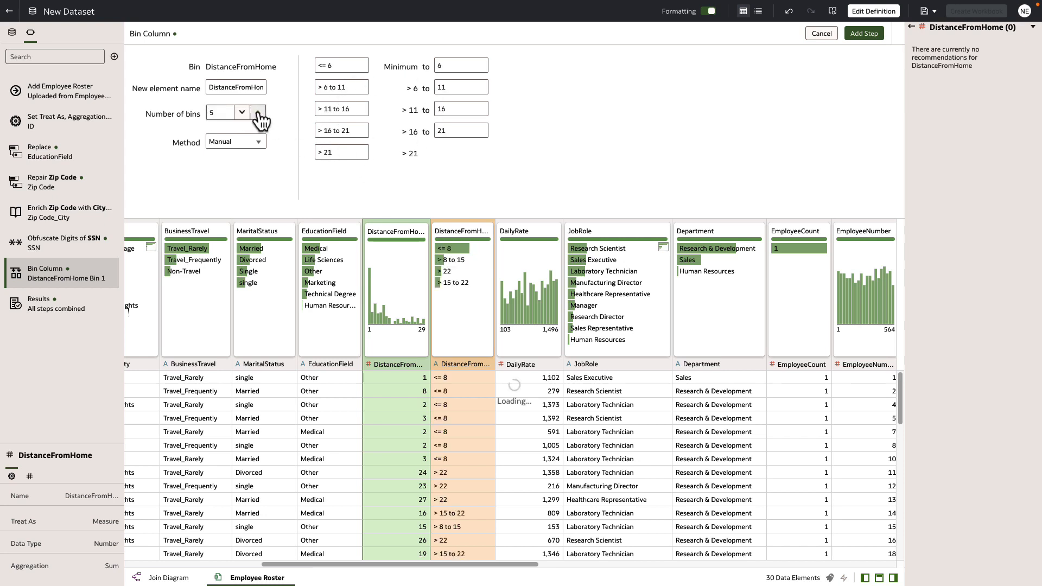
{"action": "left_click", "coordinate": [258, 112]}
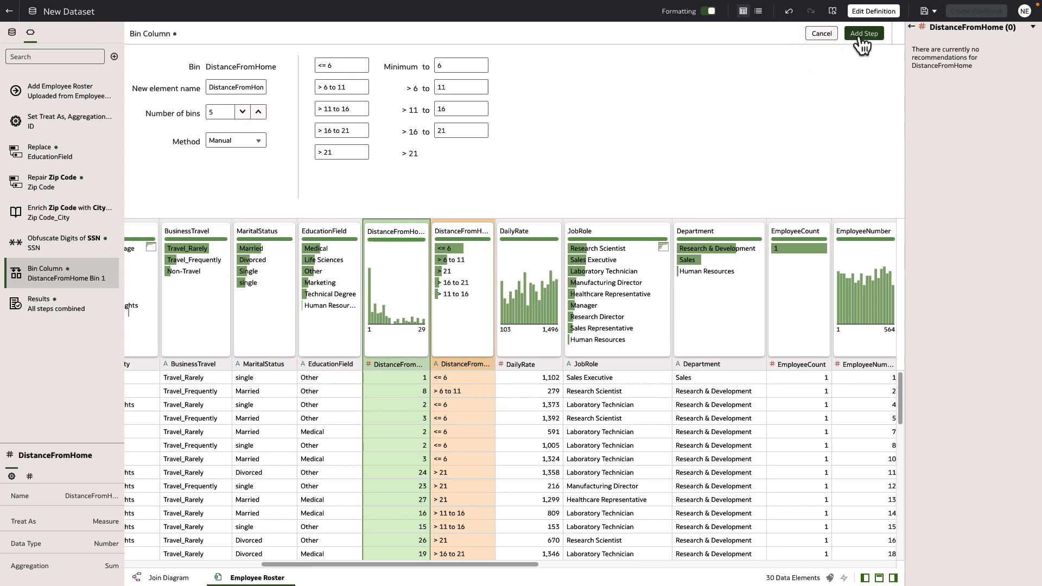
{"action": "left_click", "coordinate": [863, 33]}
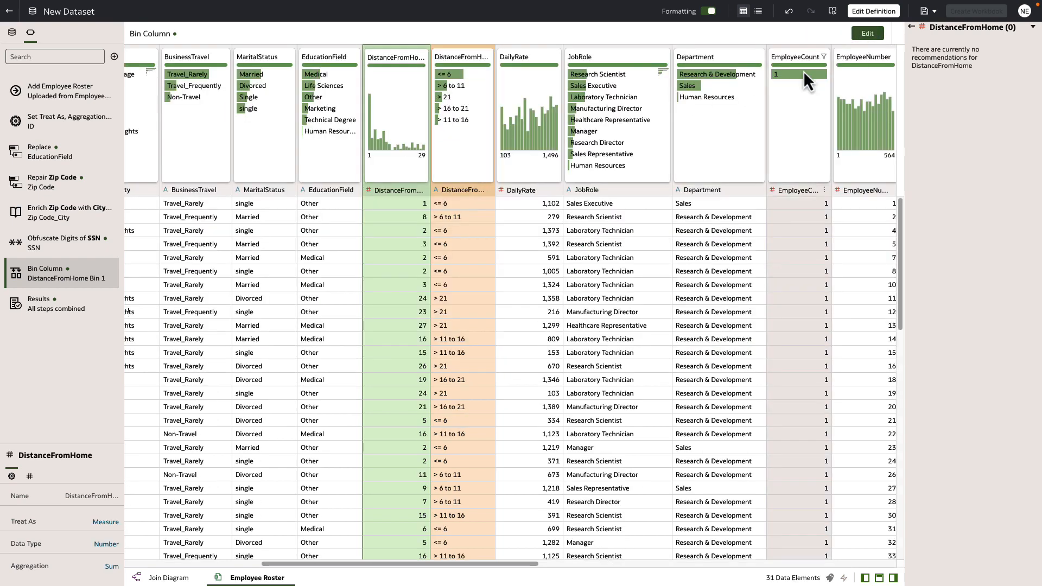
{"action": "mouse_move", "coordinate": [796, 93]}
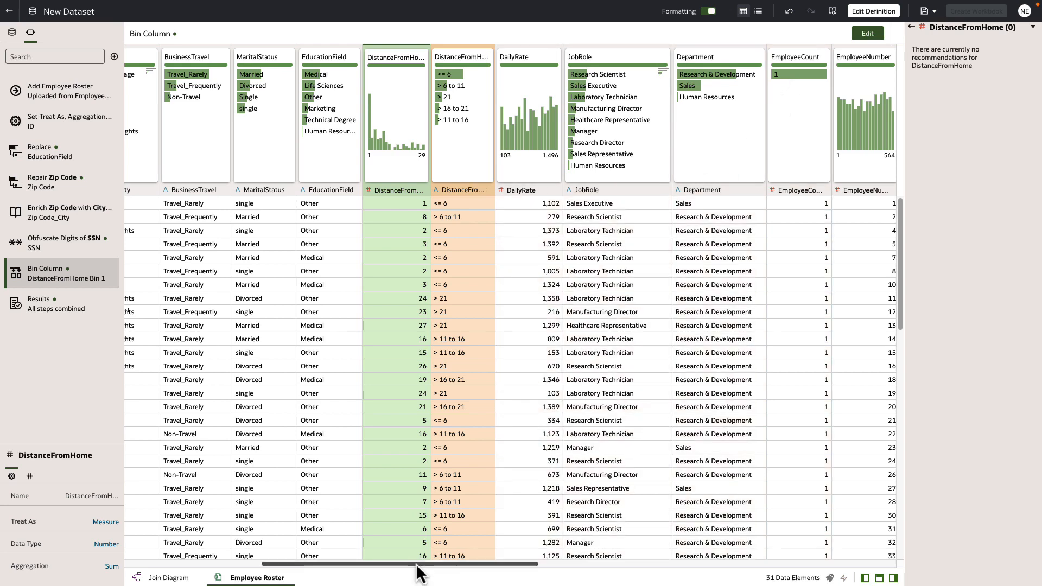
Scroll back left and bring up the Birthdate column's action menu.
{"action": "scroll", "scroll_direction": "left", "scroll_amount": 3}
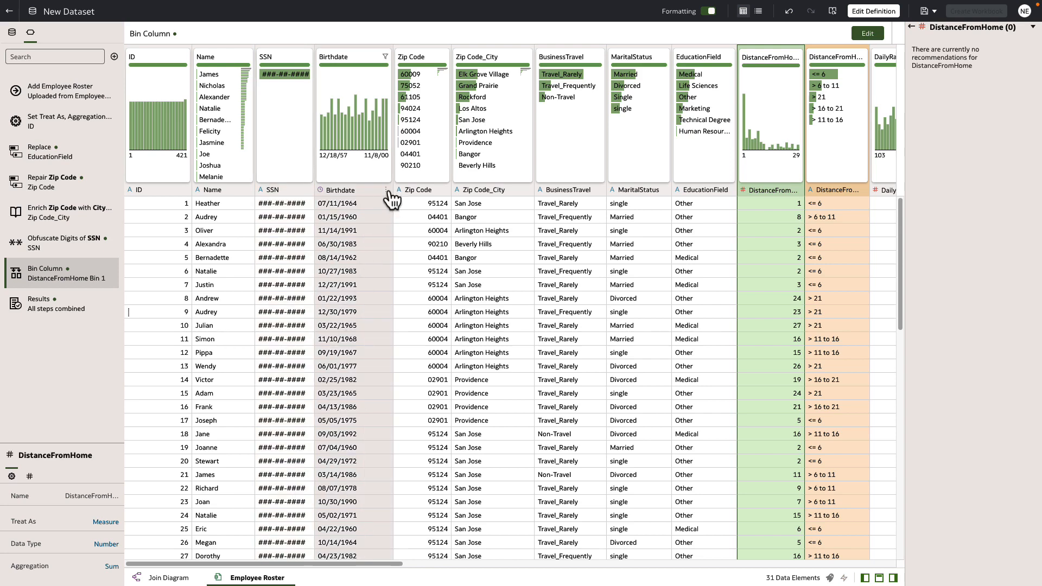
{"action": "right_click", "coordinate": [341, 190]}
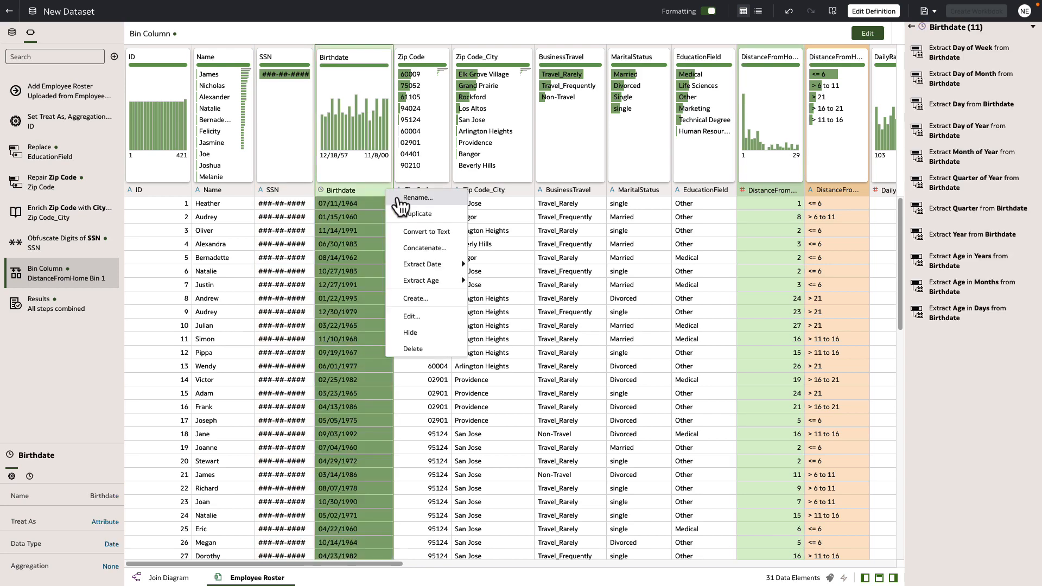
{"action": "mouse_move", "coordinate": [423, 298]}
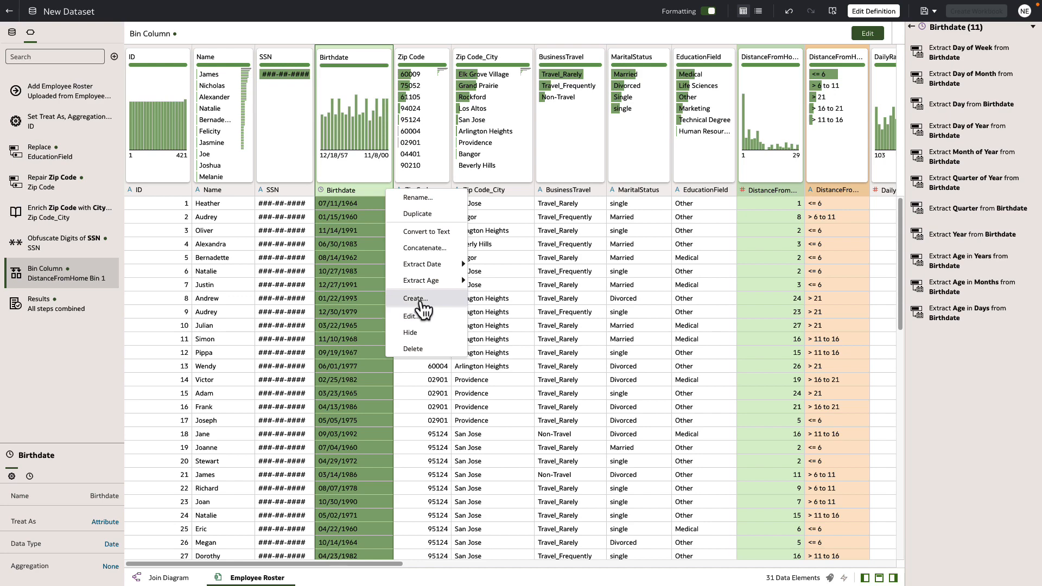
Start a new calculated column with YEAR(CURRENT_DATE) as its expression.
{"action": "left_click", "coordinate": [415, 298]}
{"action": "type", "text": "Age"}
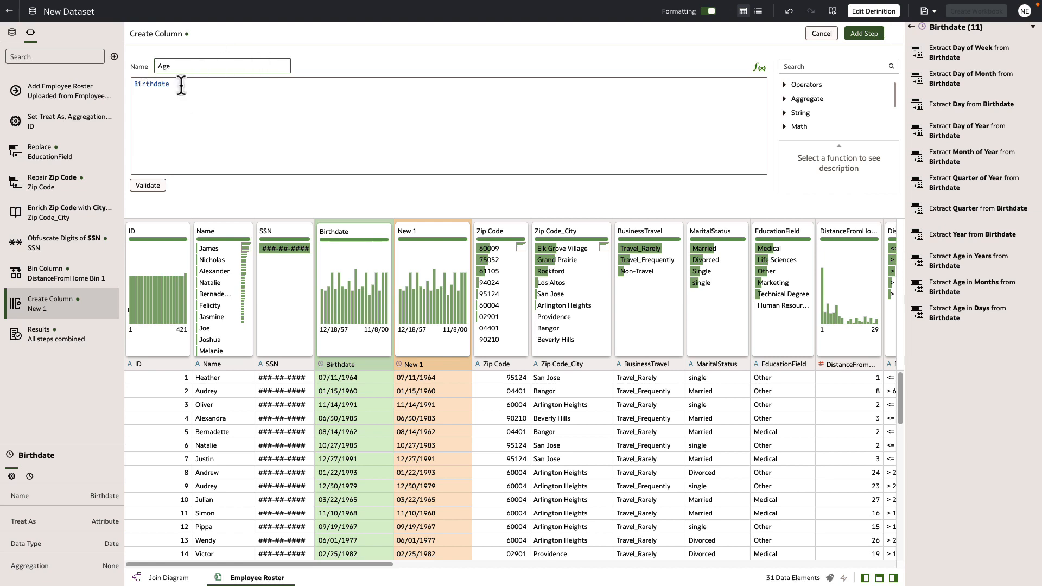
{"action": "left_click", "coordinate": [147, 184]}
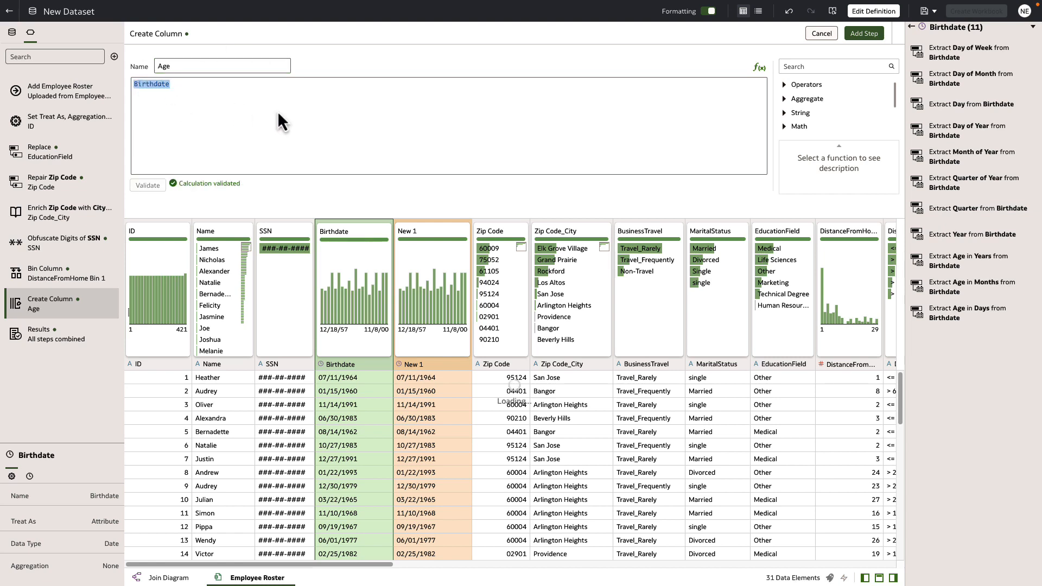
{"action": "type", "text": "Year"}
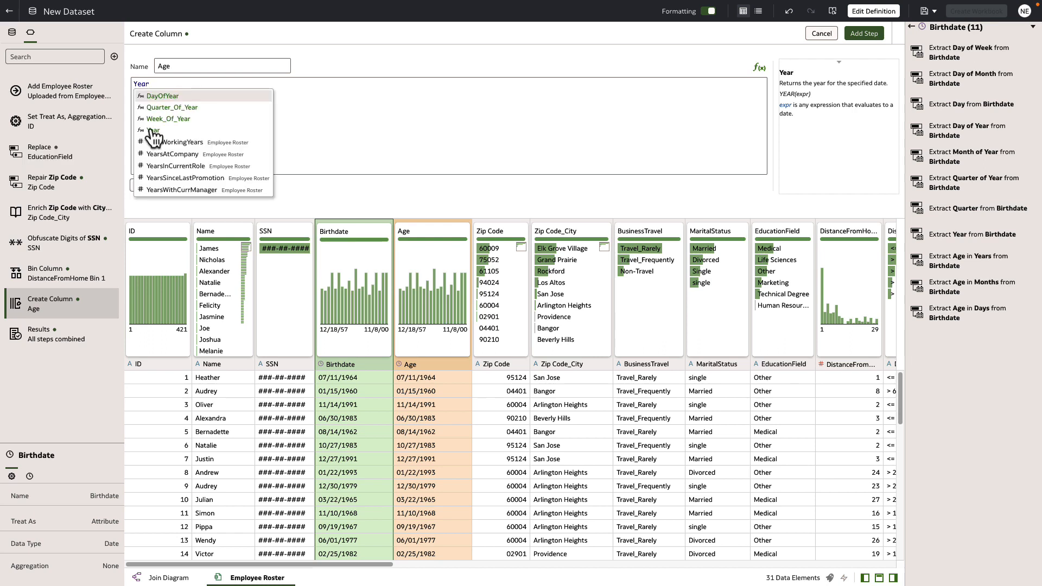
{"action": "left_click", "coordinate": [153, 129]}
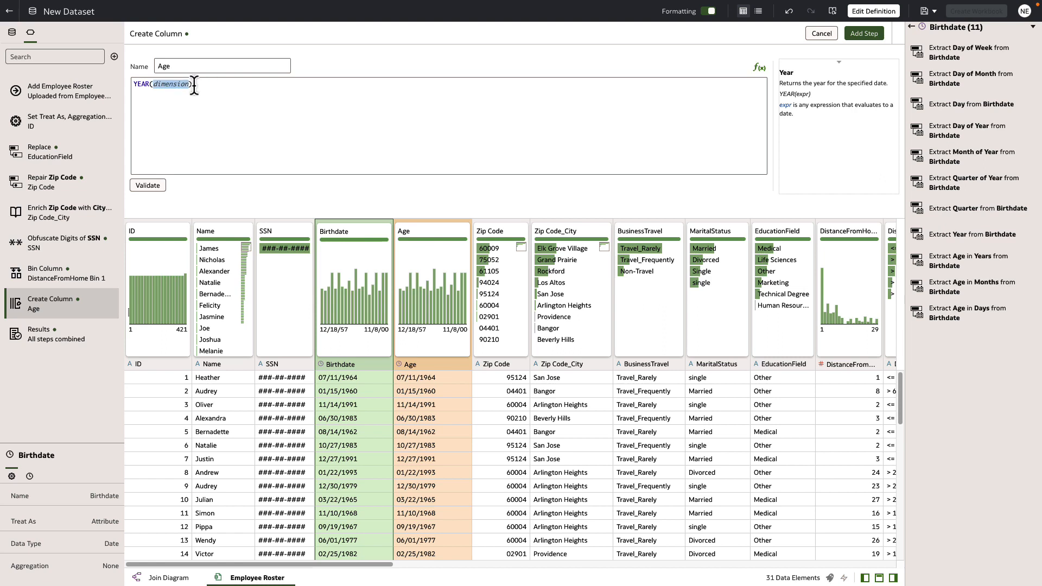
{"action": "type", "text": "curr"}
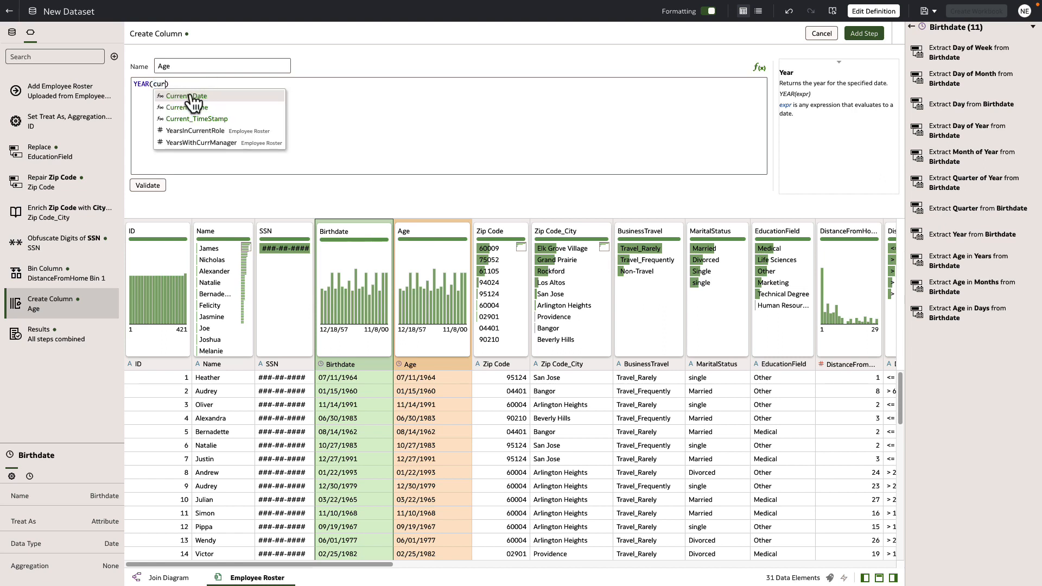
{"action": "left_click", "coordinate": [186, 95]}
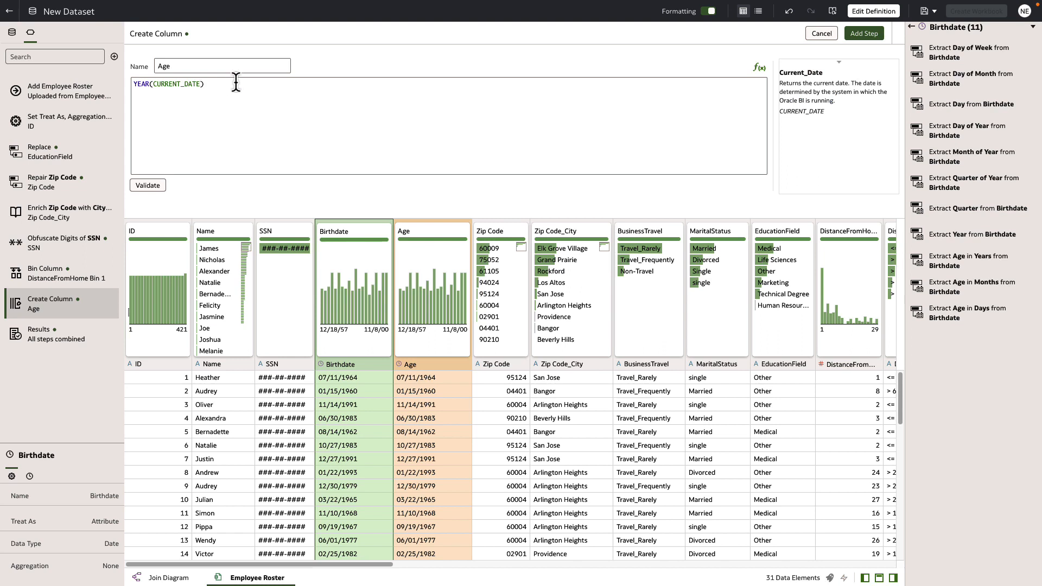
Complete the expression as YEAR(CURRENT_DATE)-YEAR(Birthdate), validate it, and begin saving.
{"action": "type", "text": "-year"}
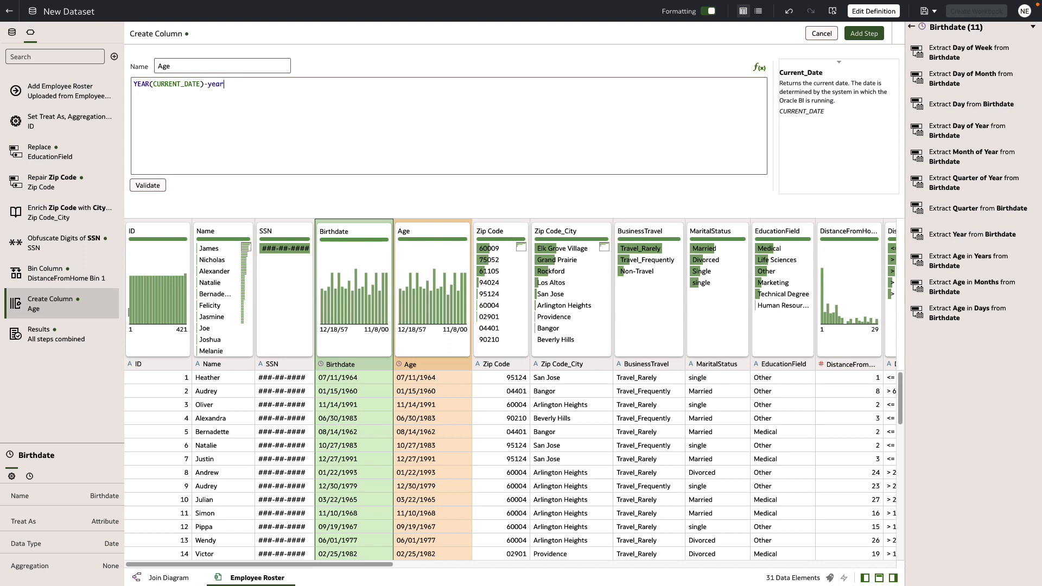
{"action": "type", "text": "year"}
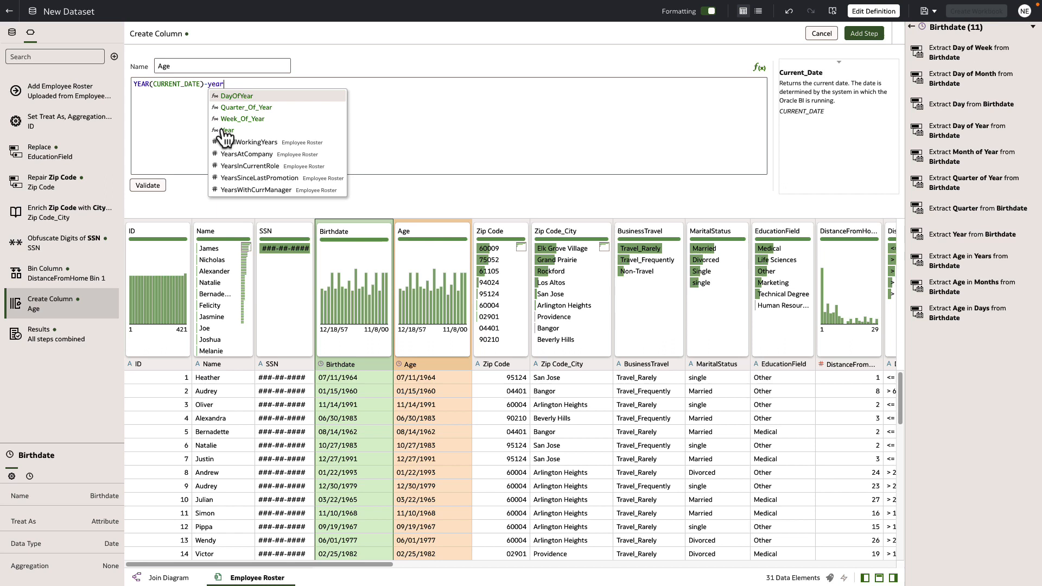
{"action": "left_click", "coordinate": [226, 130]}
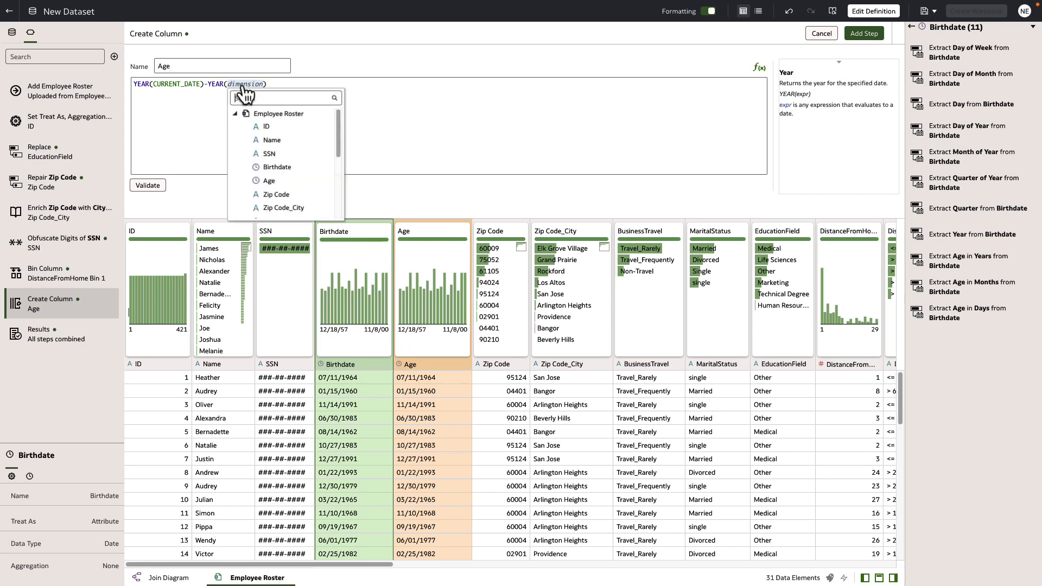
{"action": "left_click", "coordinate": [277, 167]}
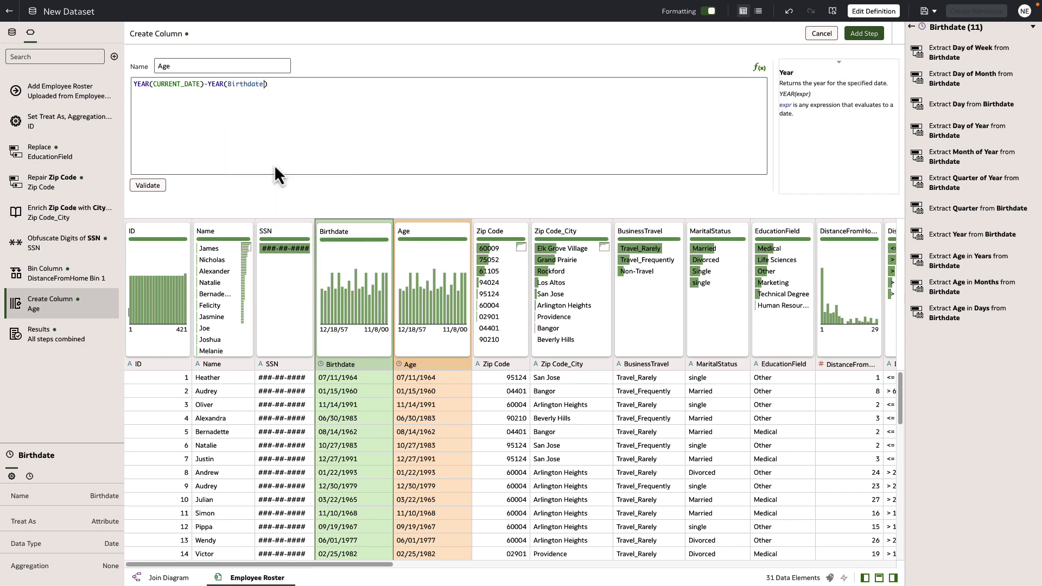
{"action": "mouse_move", "coordinate": [147, 184]}
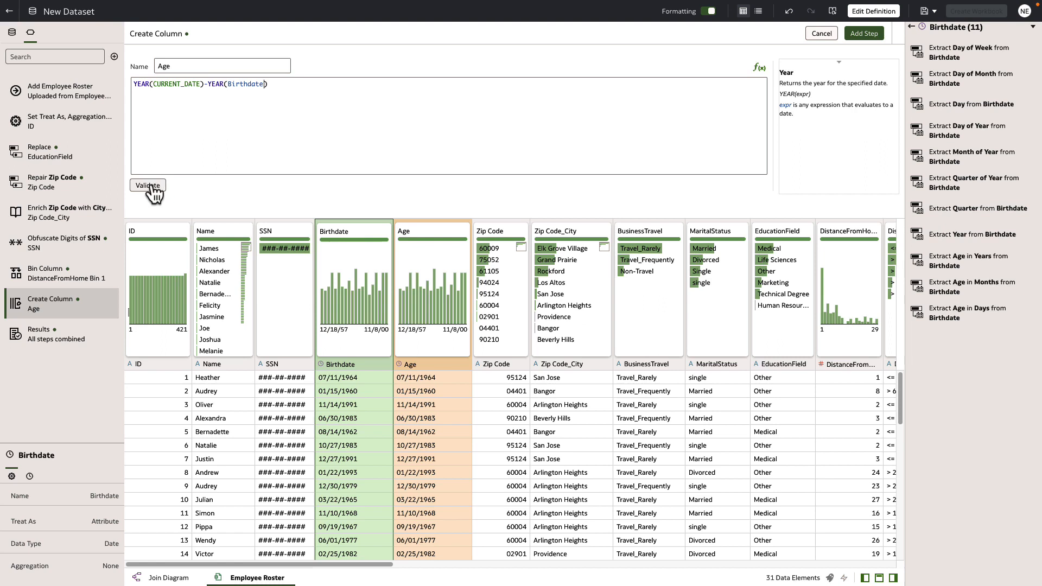
{"action": "left_click", "coordinate": [147, 186]}
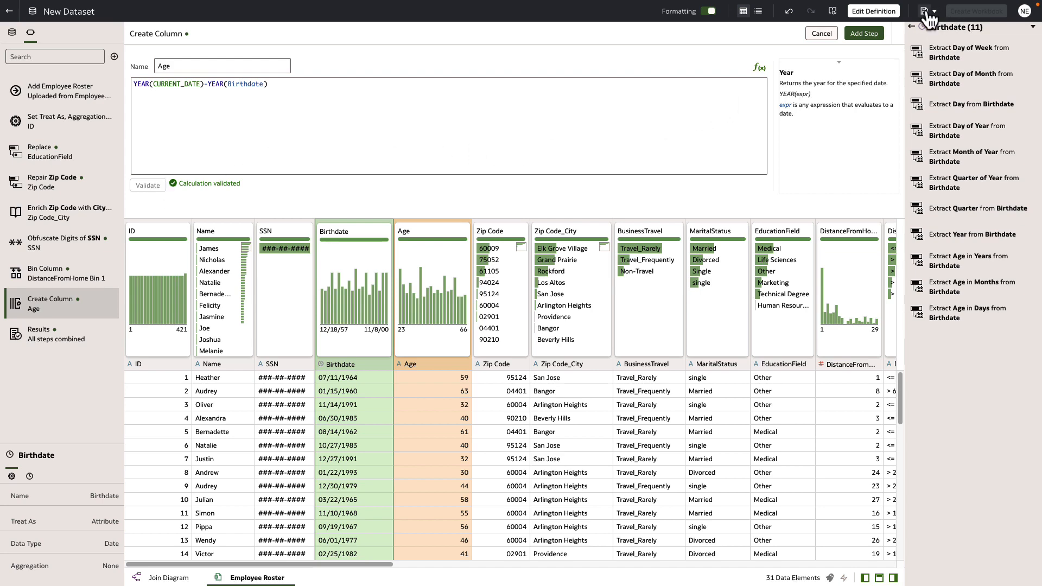
{"action": "left_click", "coordinate": [923, 11]}
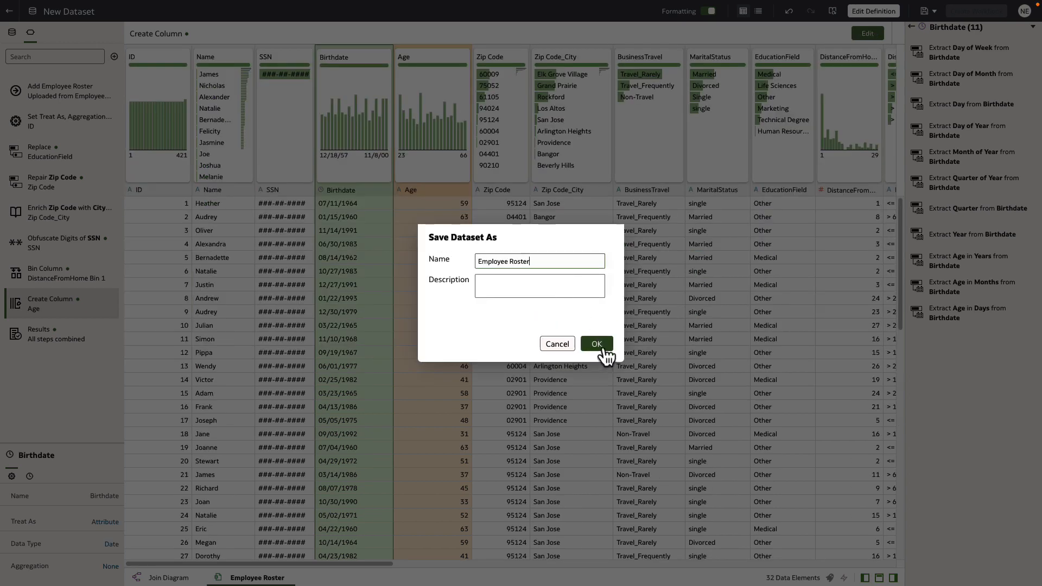
Save the dataset as Employee Roster and create a new workbook from it.
{"action": "left_click", "coordinate": [596, 344]}
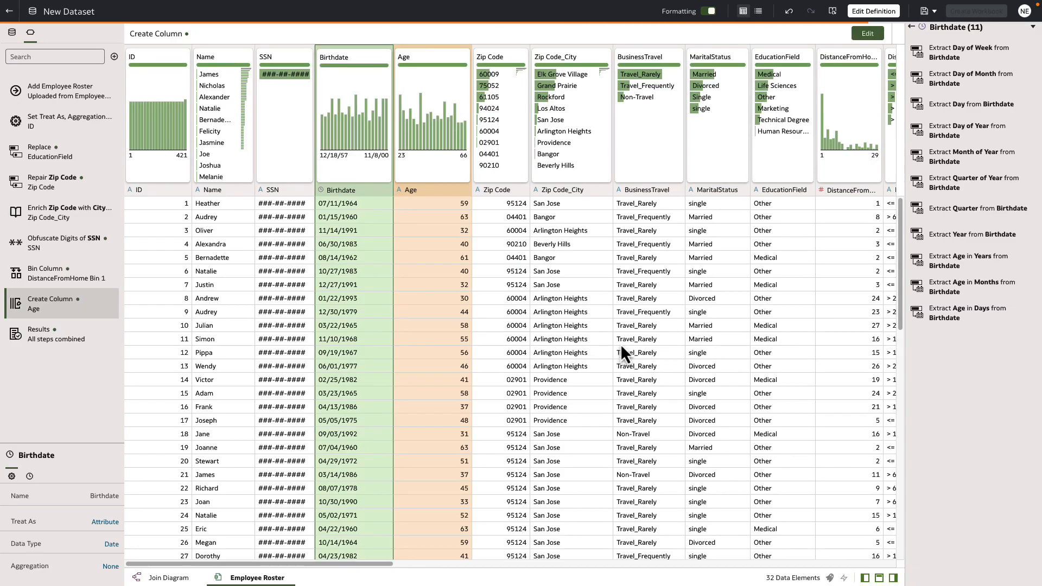
{"action": "mouse_move", "coordinate": [612, 329]}
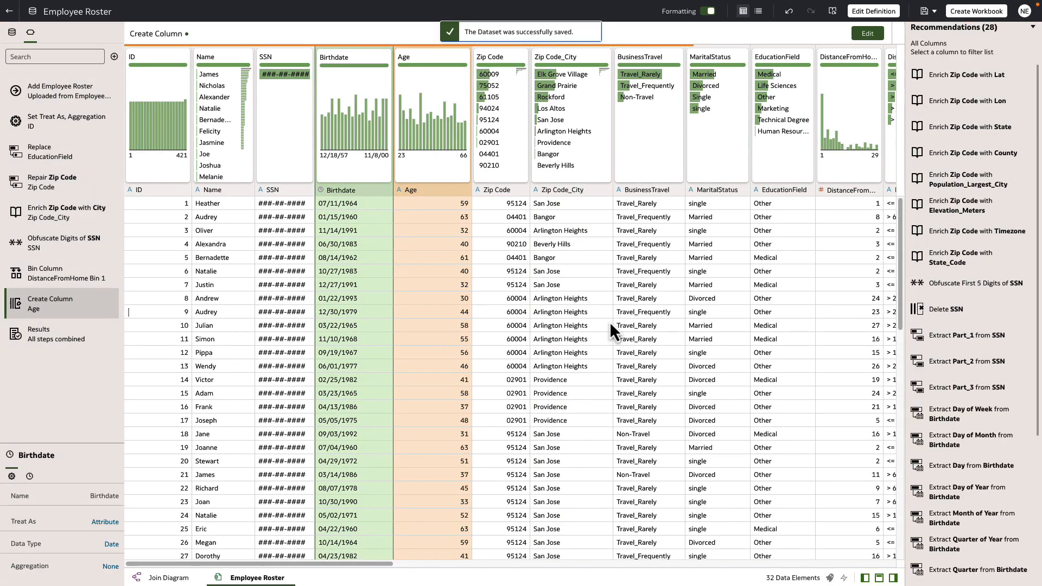
{"action": "mouse_move", "coordinate": [976, 10]}
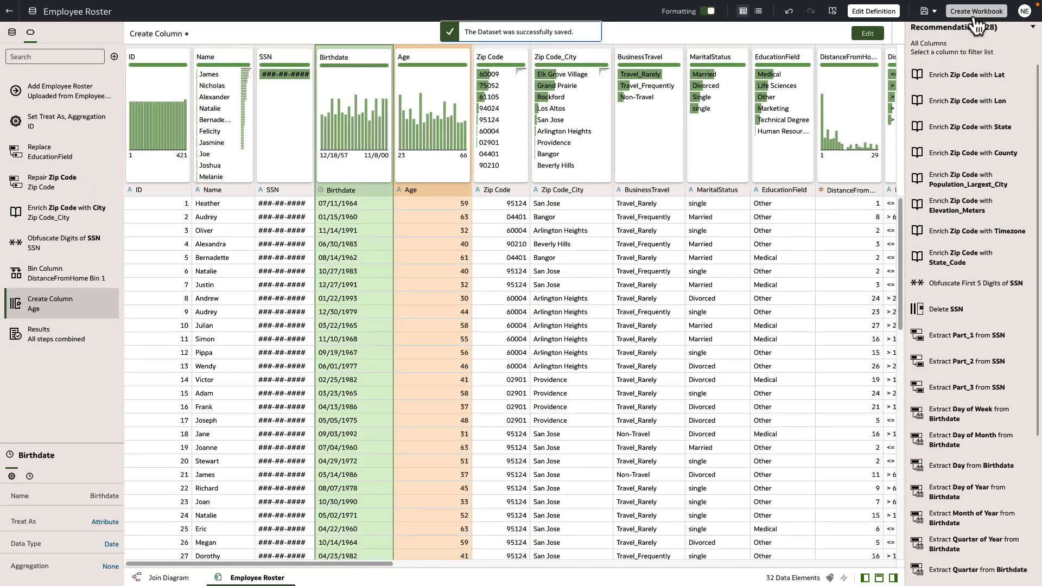
{"action": "left_click", "coordinate": [976, 11]}
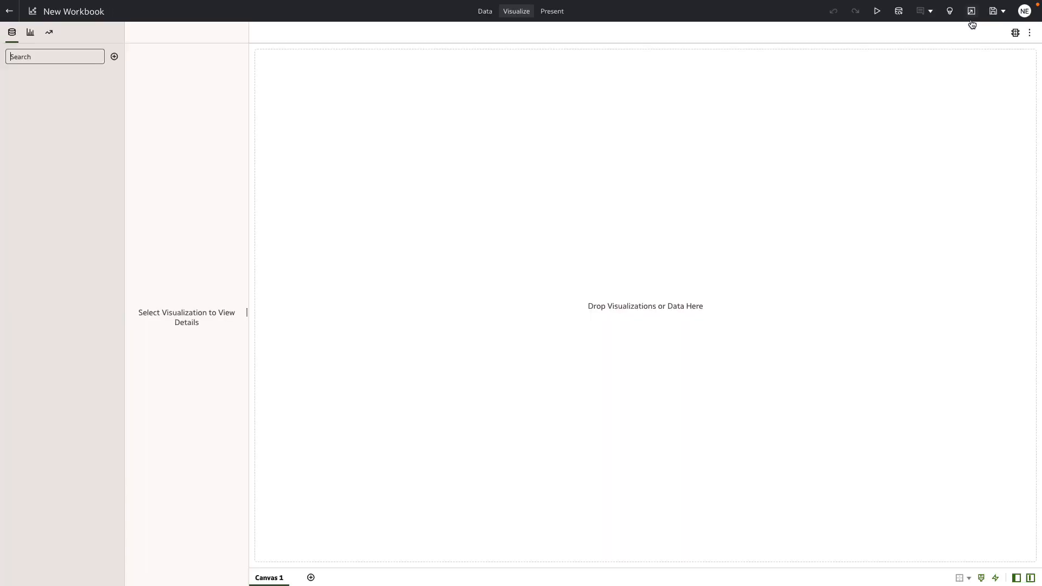